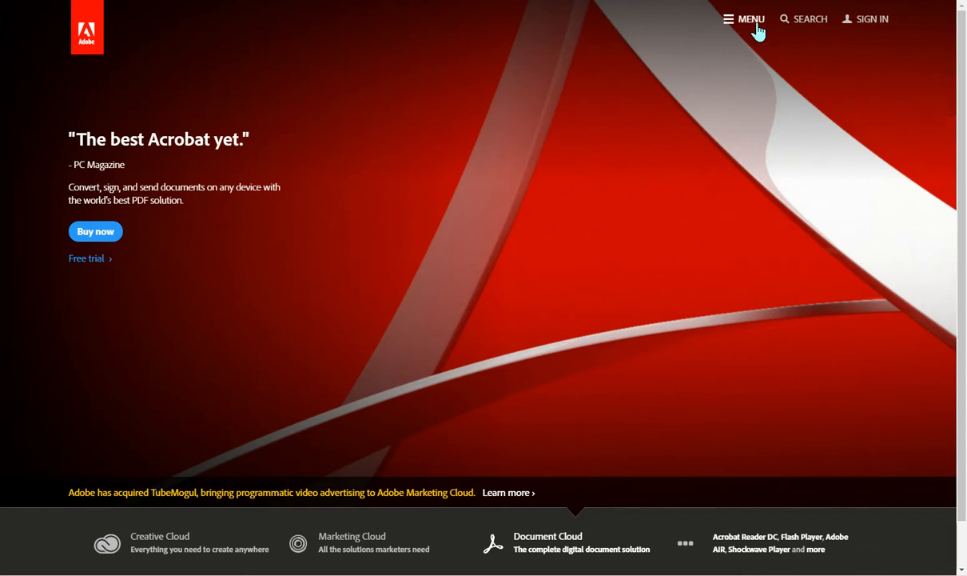
Step: Show Adobe's product overview from the homepage MENU
click(752, 19)
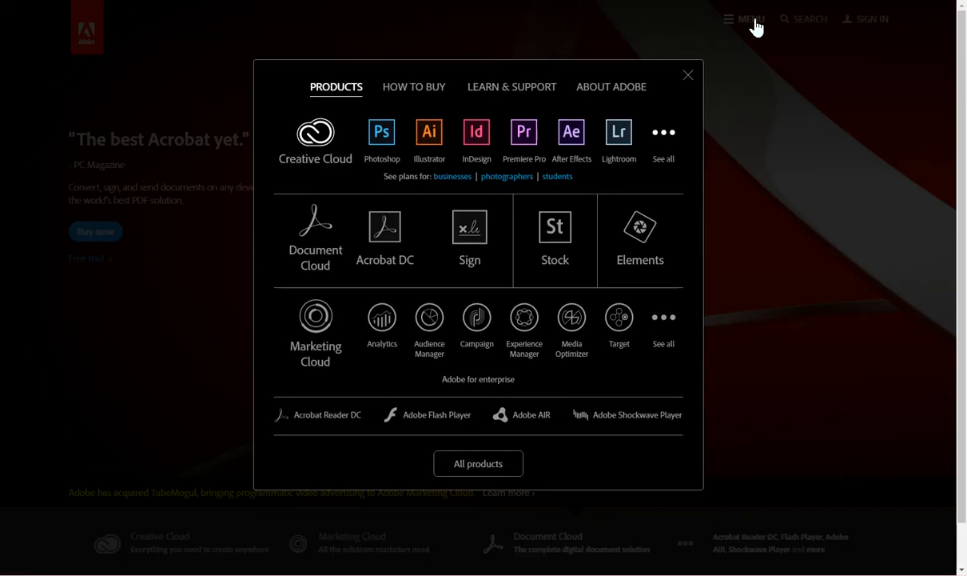
mouse_move(663, 131)
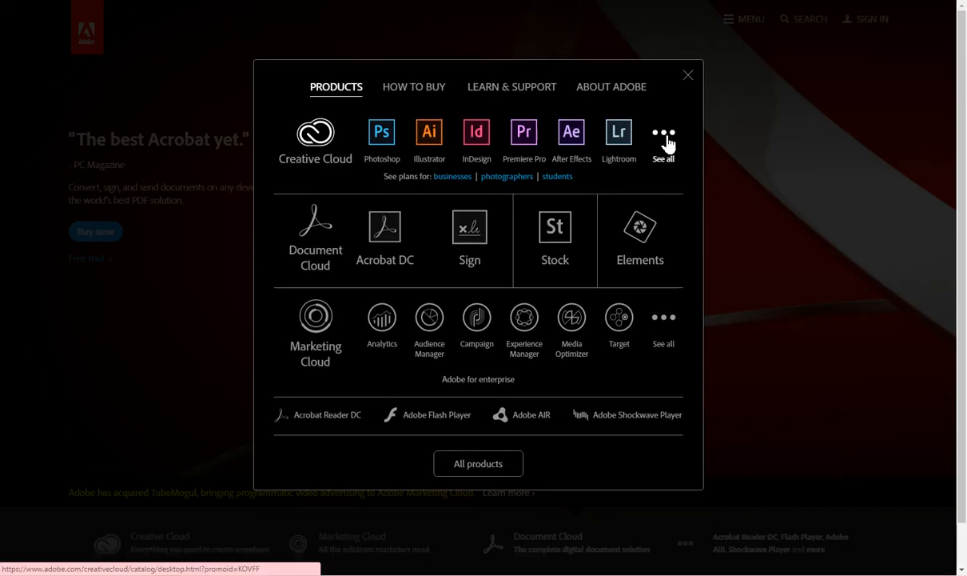
Step: View all Creative Cloud apps and locate the Bridge card in the catalog
click(664, 144)
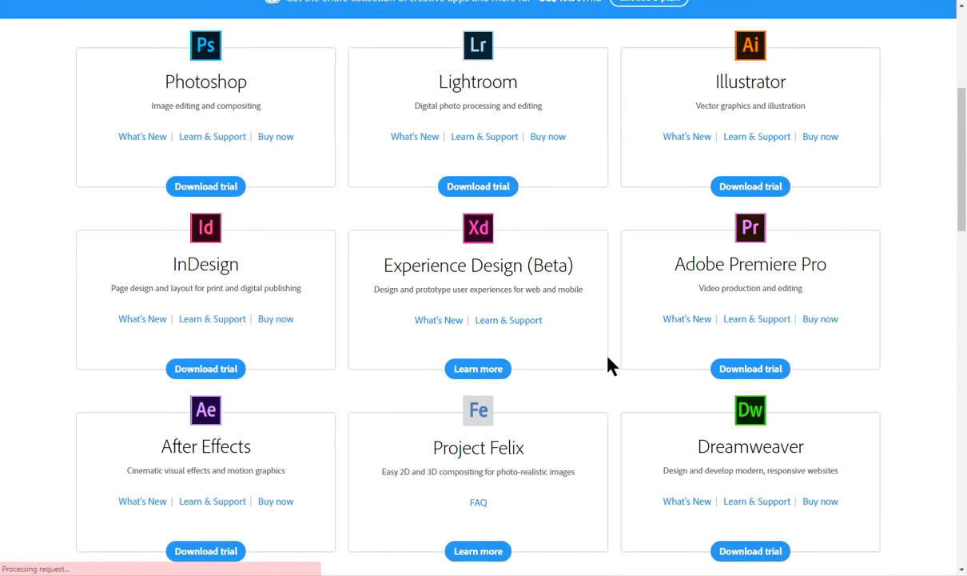
scroll(down, 3)
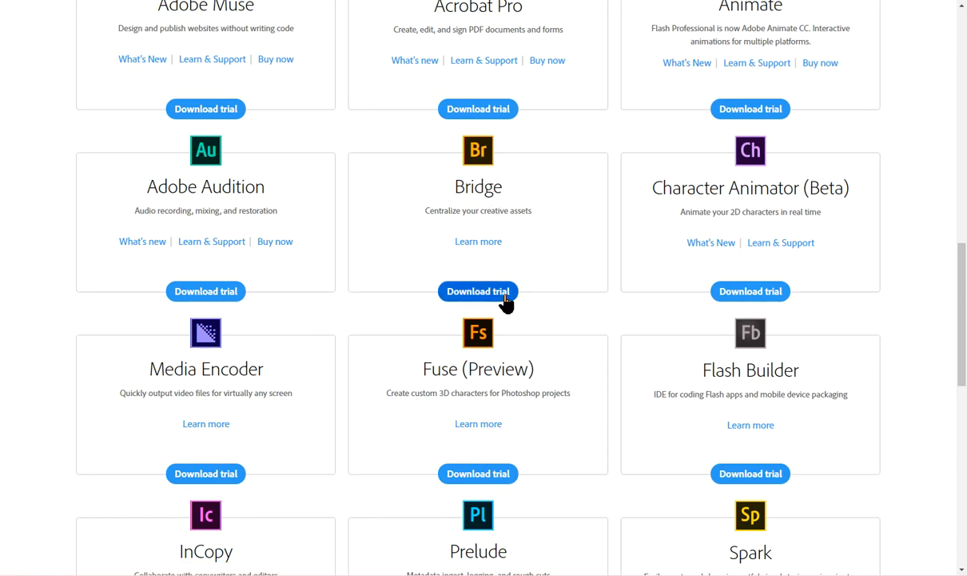
mouse_move(548, 240)
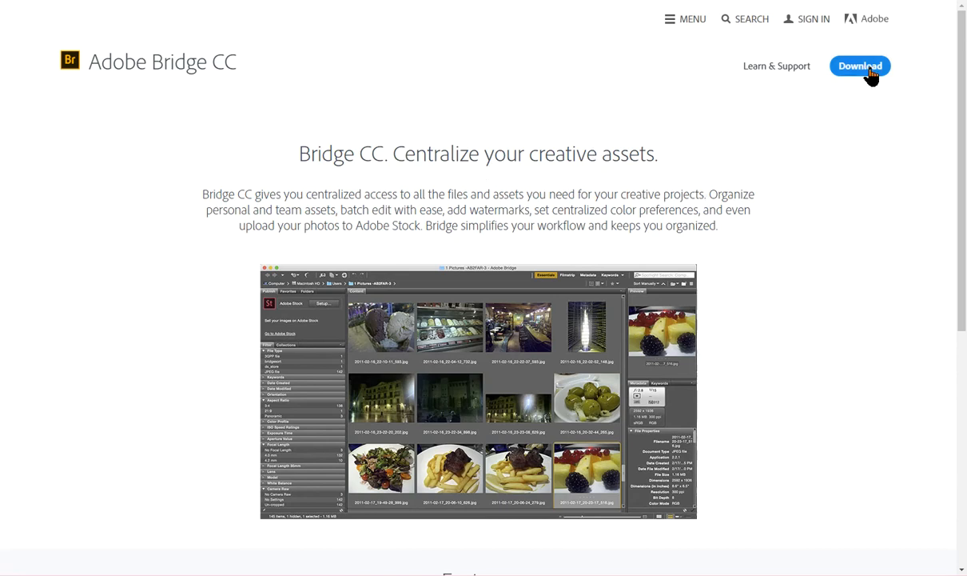
mouse_move(860, 65)
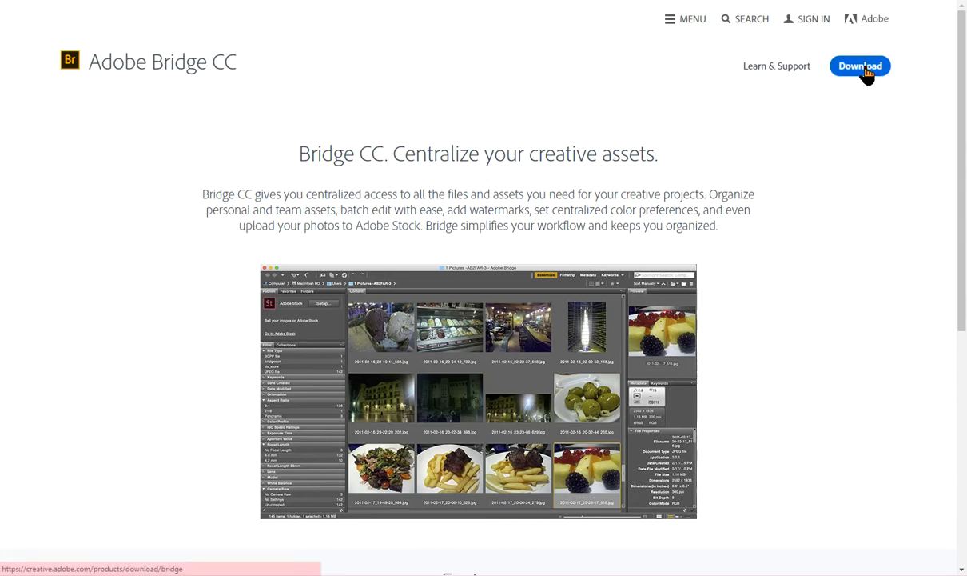
Step: Start the Bridge CC download, reaching the Adobe ID sign-in step
click(861, 66)
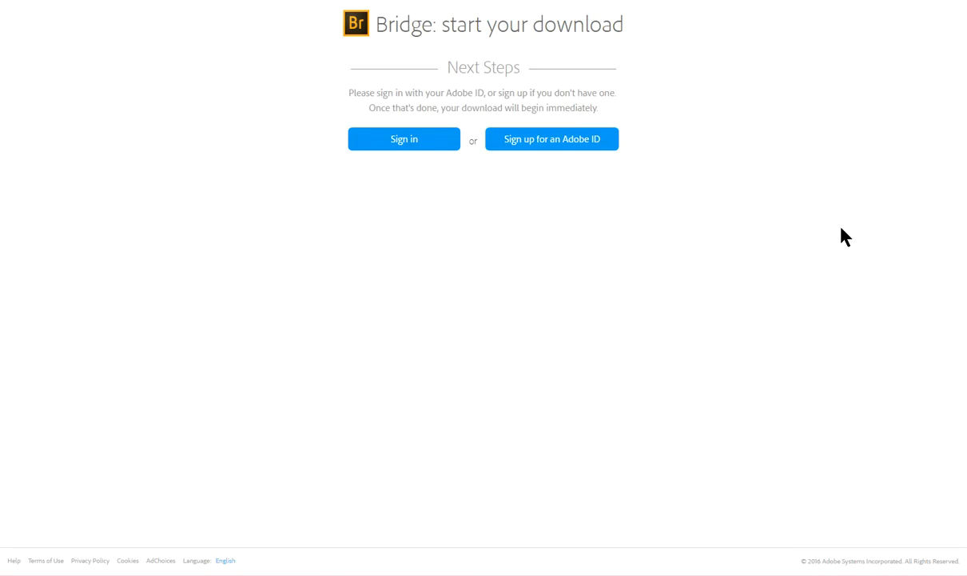
mouse_move(777, 134)
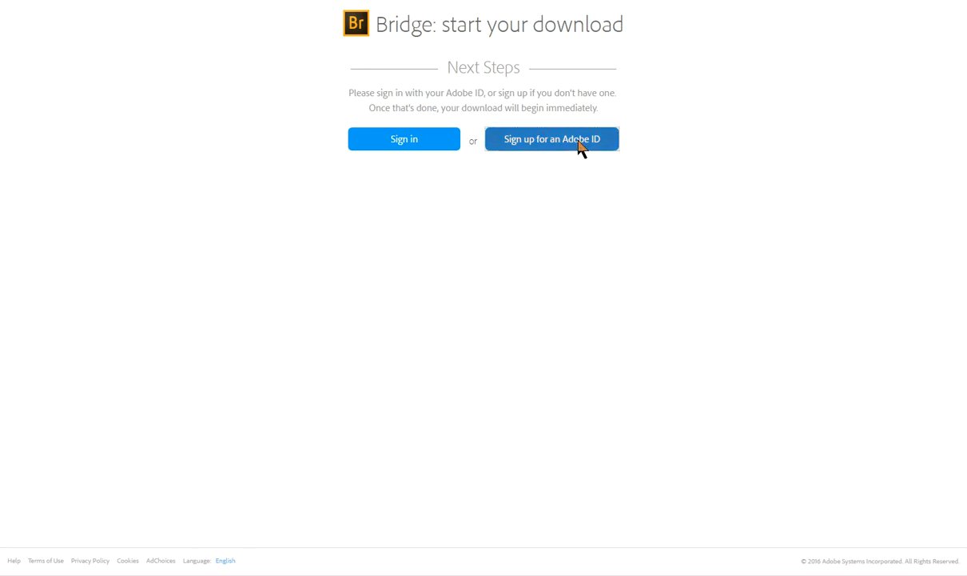
Step: Choose to create a new Adobe ID, bringing up the empty sign-up form
click(551, 138)
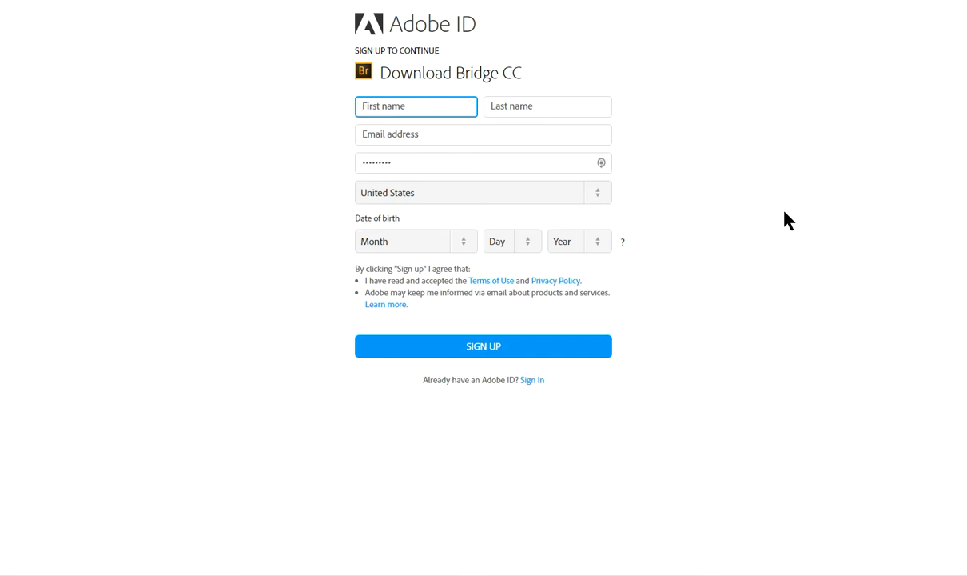
mouse_move(483, 352)
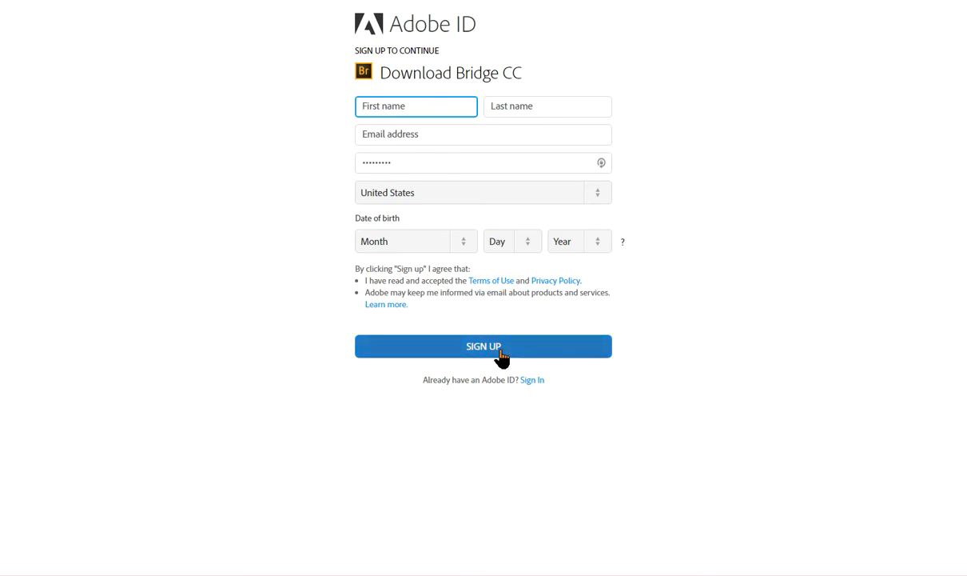
mouse_move(796, 191)
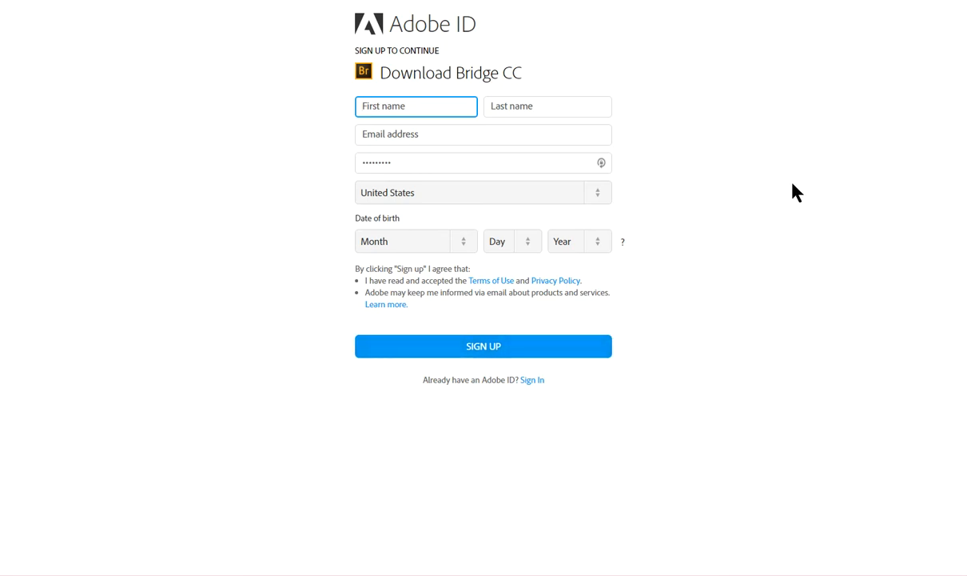